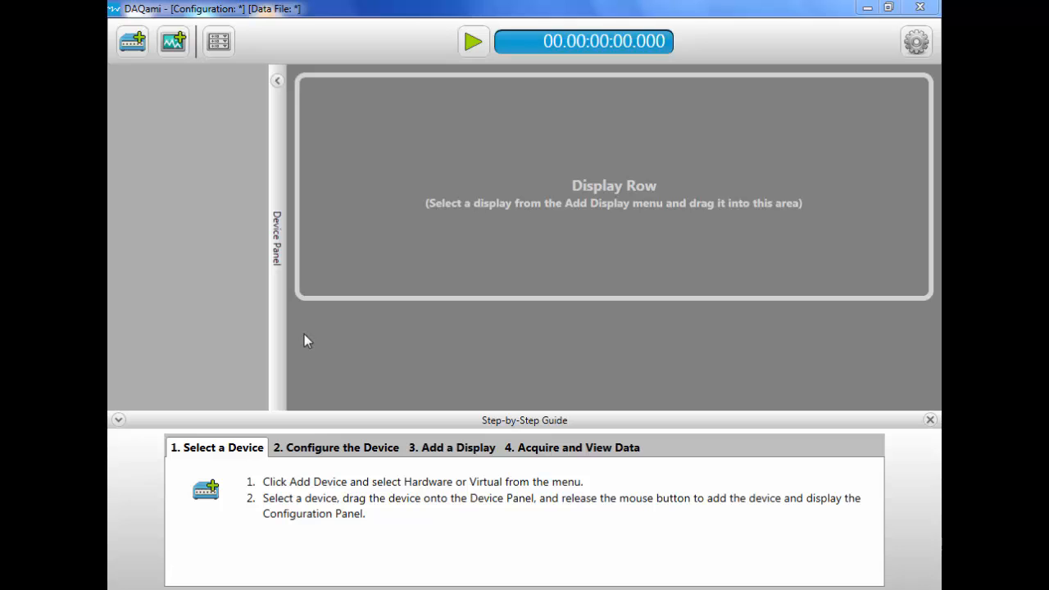
# Browse guide steps for configuring the device, adding a display and acquiring data, then close the guide.
pyautogui.click(335, 448)
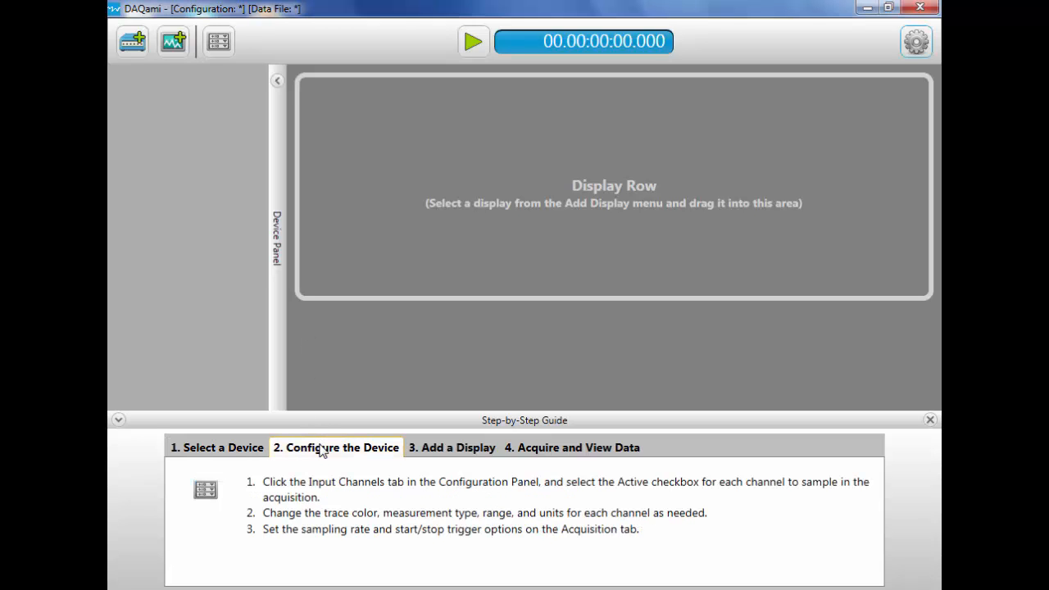
pyautogui.click(451, 447)
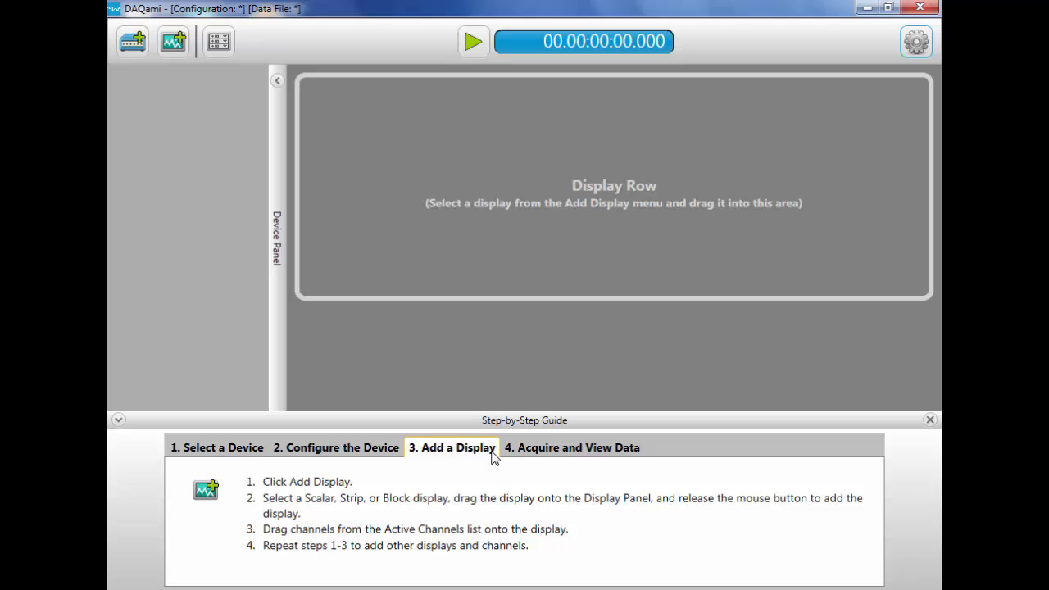
pyautogui.click(571, 448)
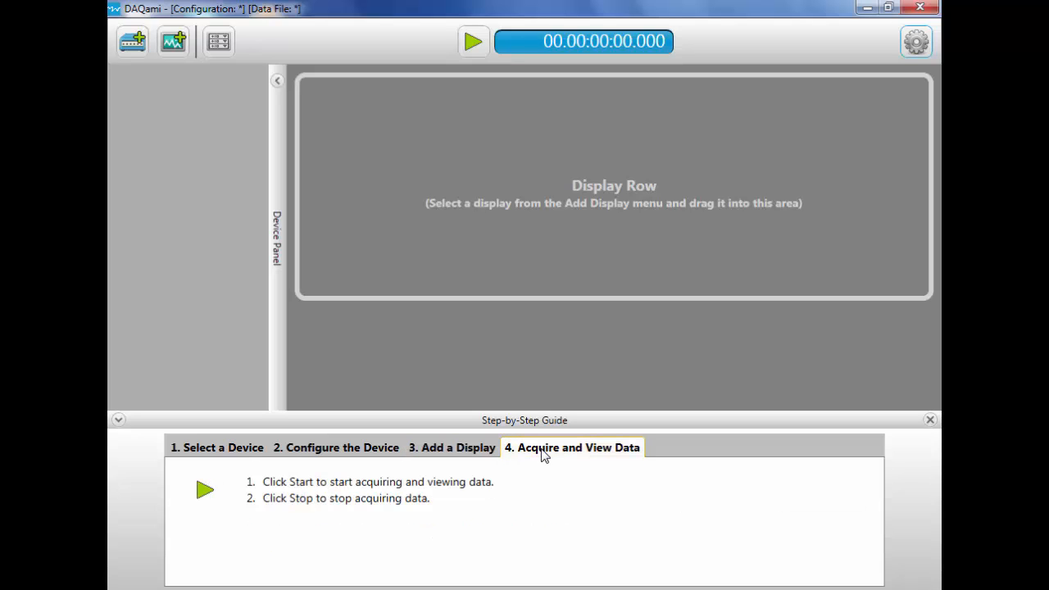
pyautogui.click(929, 419)
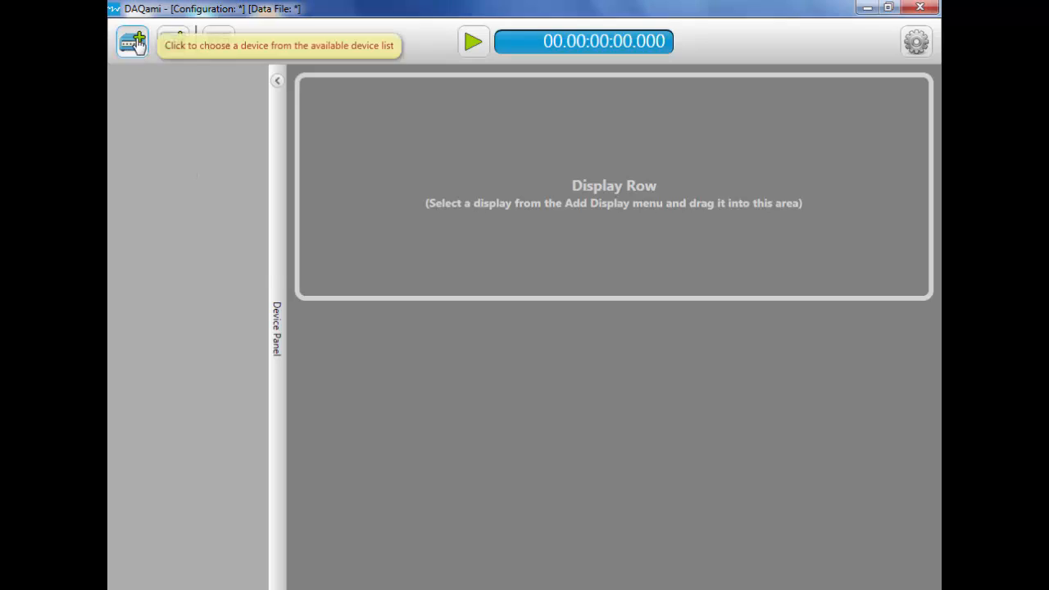
# Add the USB-1608GX device and switch its channel mode from Differential to Single-Ended.
pyautogui.click(132, 41)
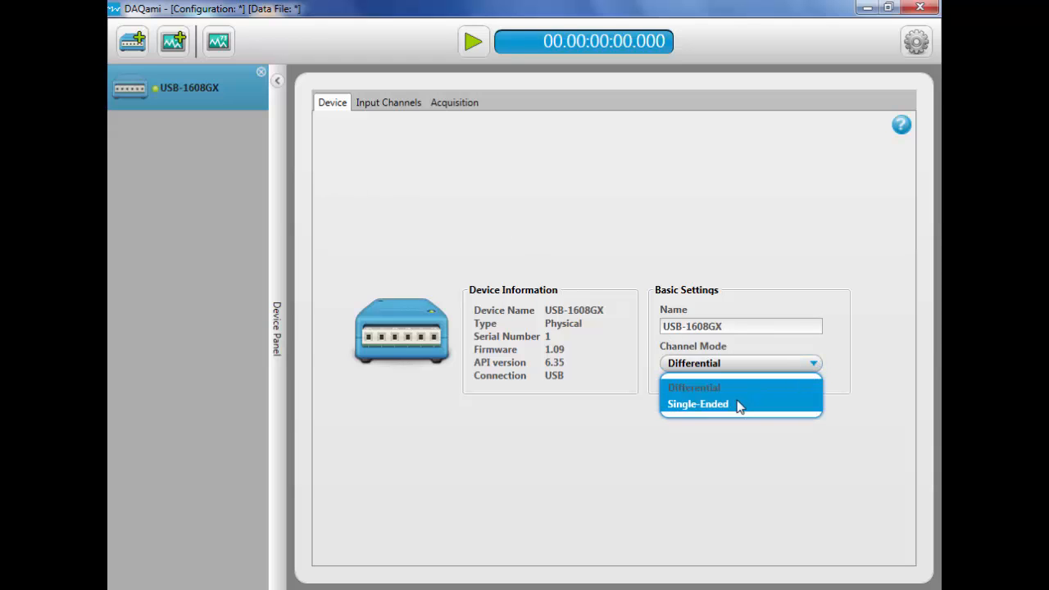
pyautogui.click(697, 403)
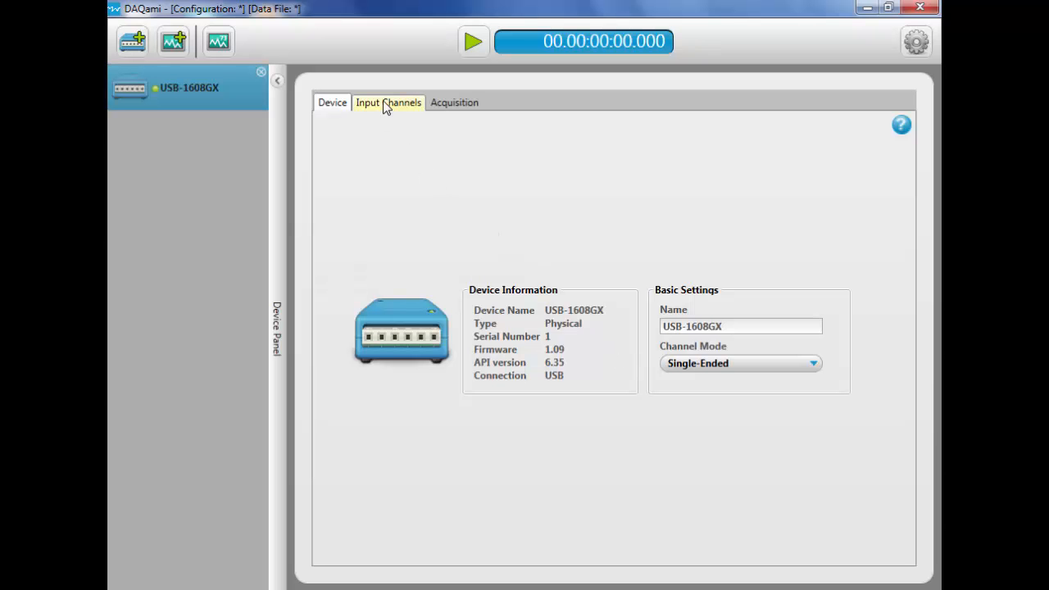
# Activate input channels CH0 and CH1 and give CH0 a multiplier of 12.
pyautogui.click(387, 101)
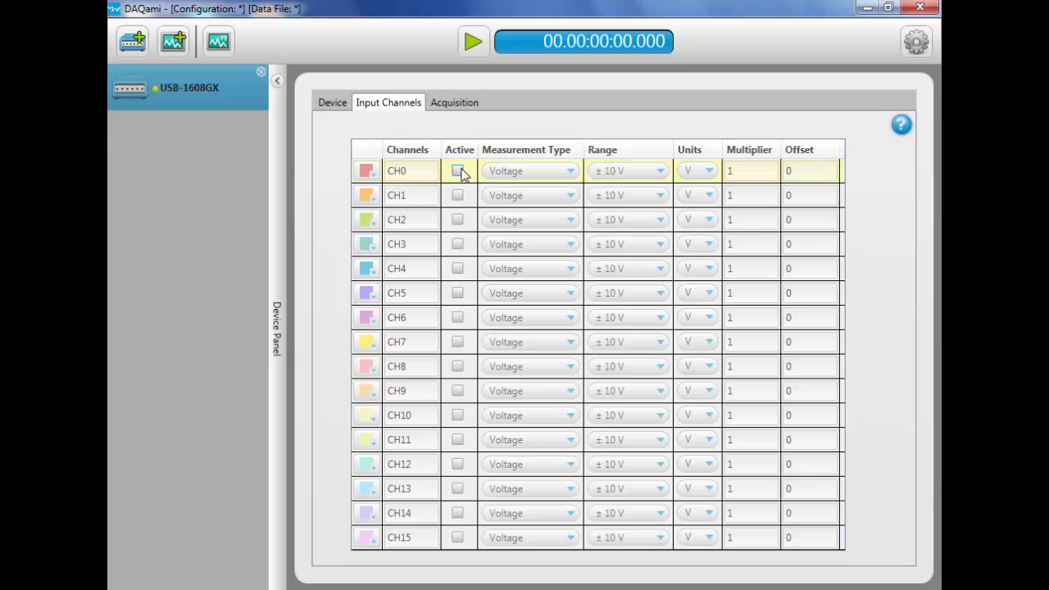
pyautogui.click(457, 194)
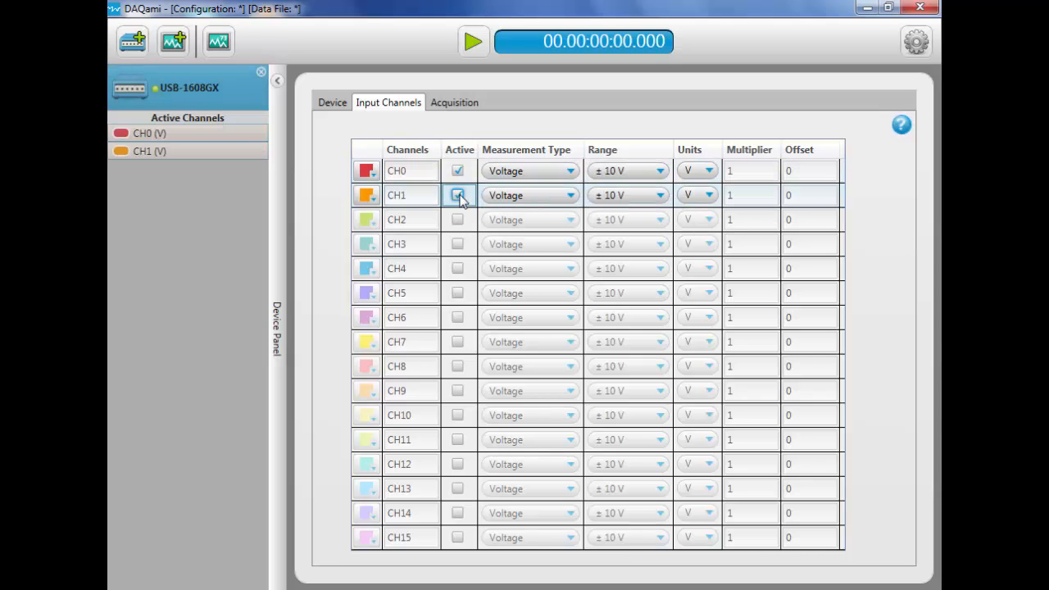
pyautogui.click(457, 195)
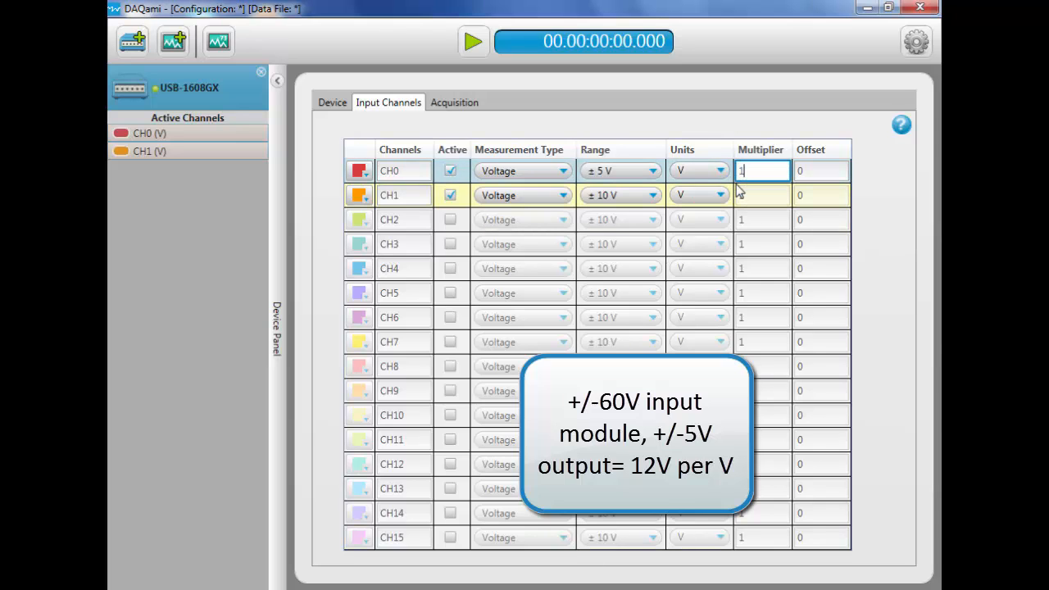
pyautogui.write('12')
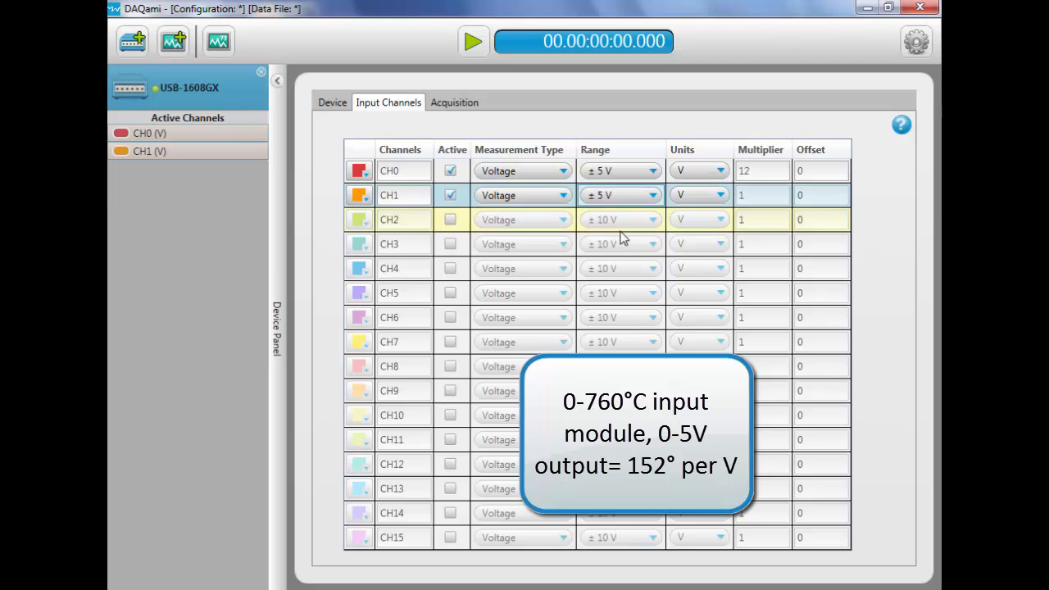
# Give CH1 custom C units with a multiplier of 152.
pyautogui.click(727, 195)
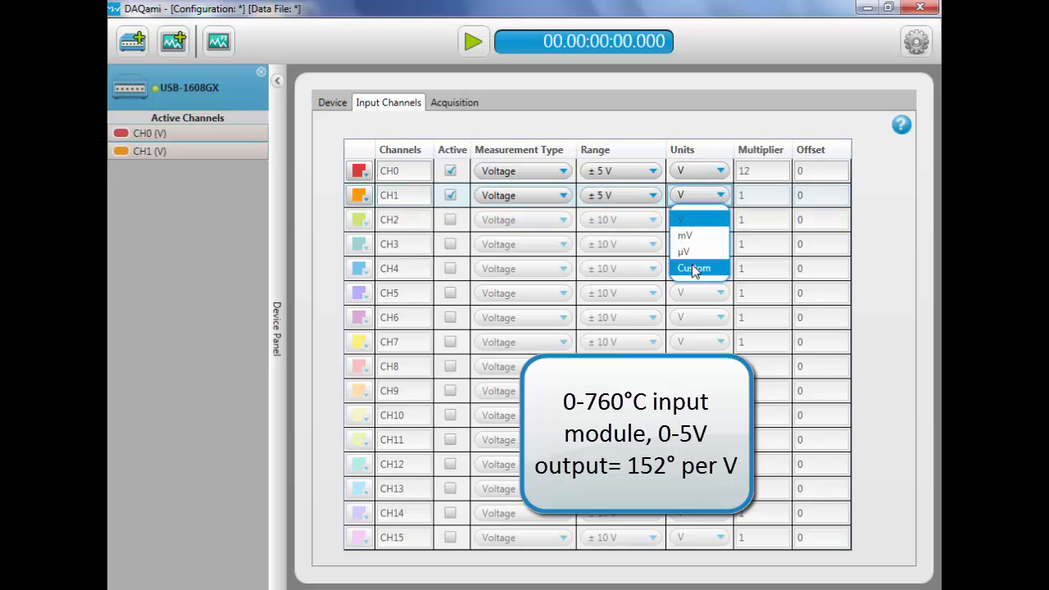
pyautogui.click(694, 268)
pyautogui.write('C')
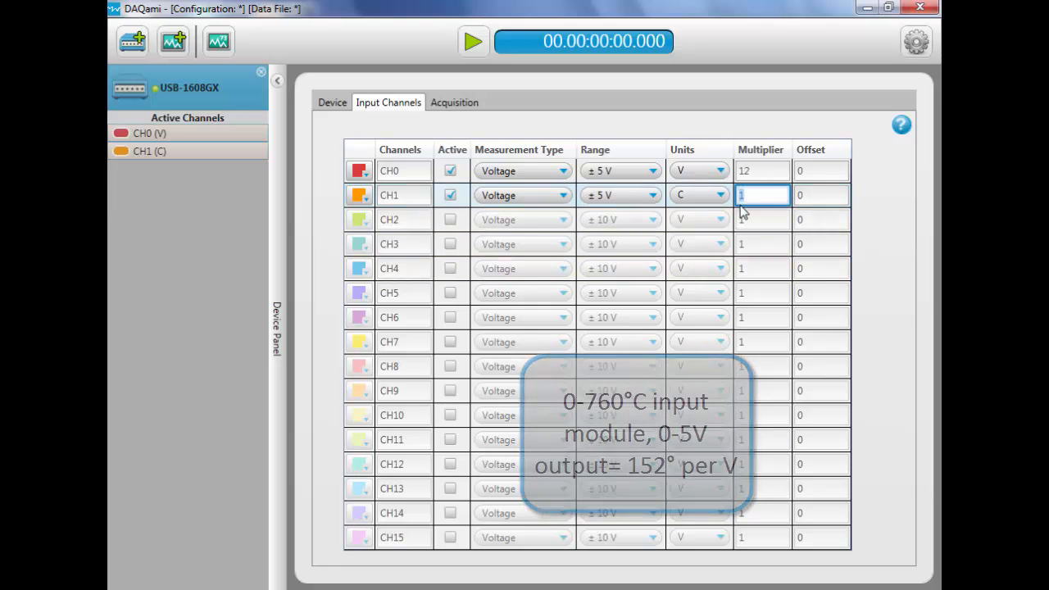
pyautogui.write('152')
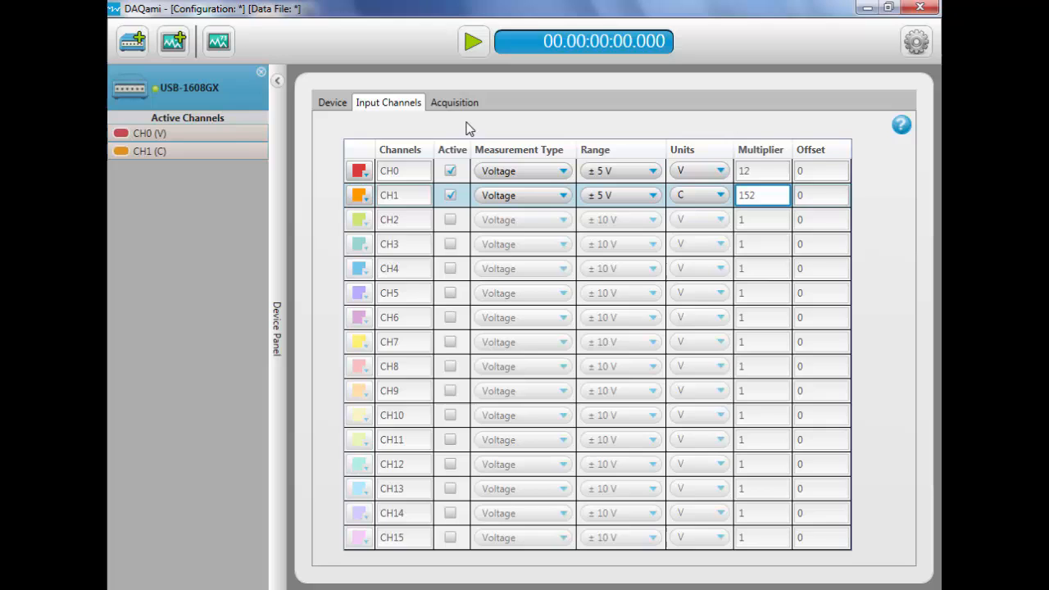
# Check the acquisition sample rate and trigger settings, then return to the empty display panel.
pyautogui.click(454, 101)
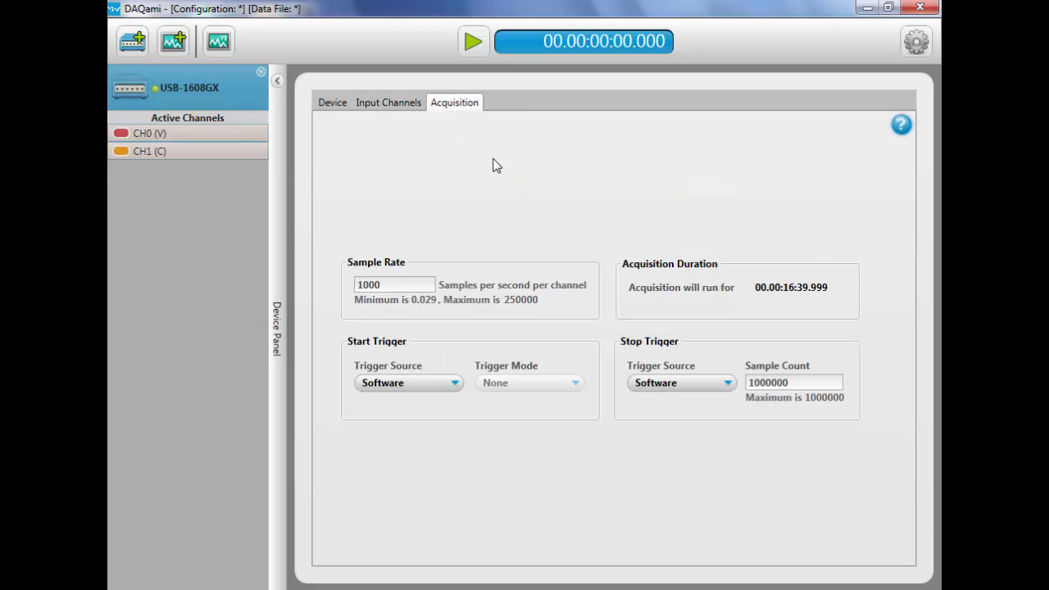
pyautogui.moveTo(217, 41)
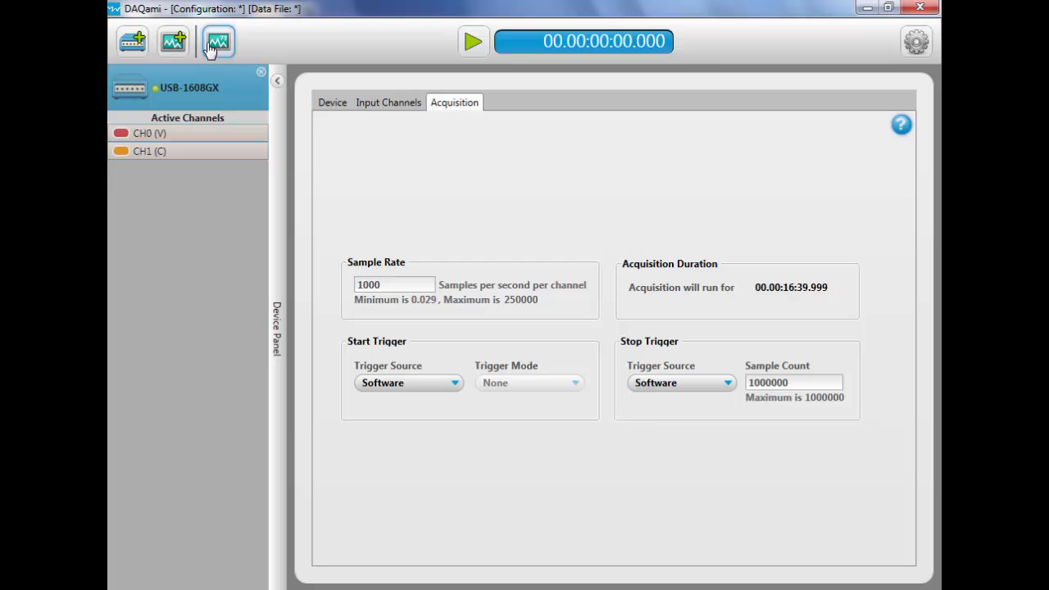
pyautogui.click(217, 41)
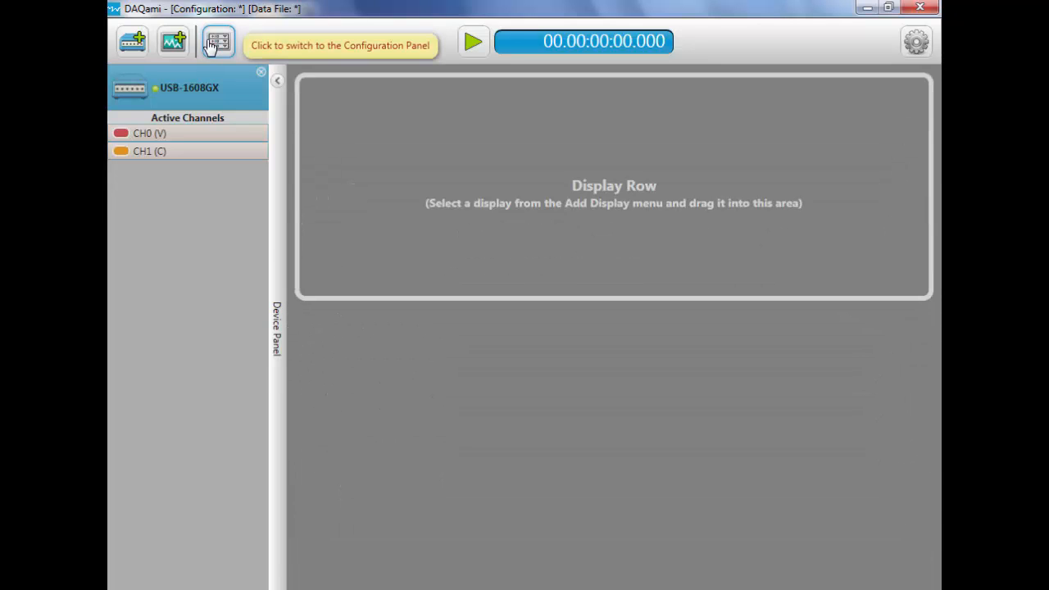
# Add scalar and strip chart displays showing the channels, then start acquiring data.
pyautogui.click(173, 41)
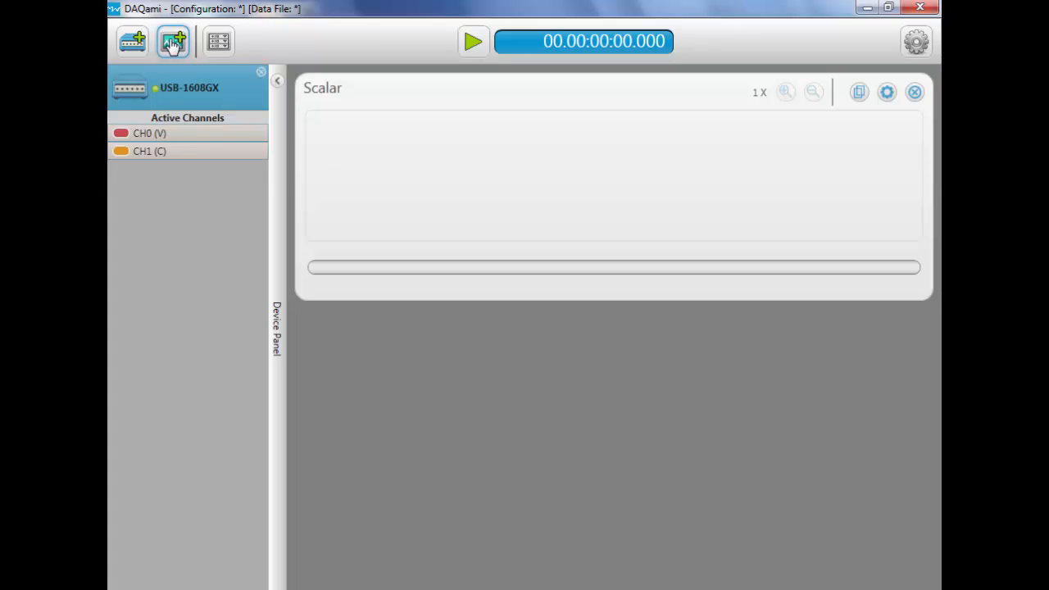
pyautogui.click(173, 41)
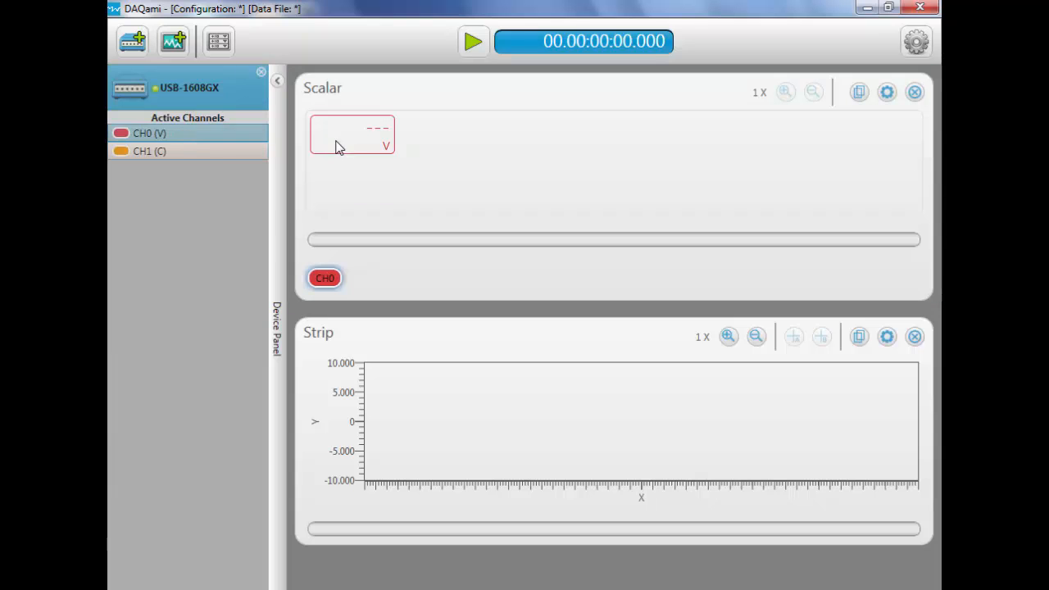
pyautogui.click(150, 150)
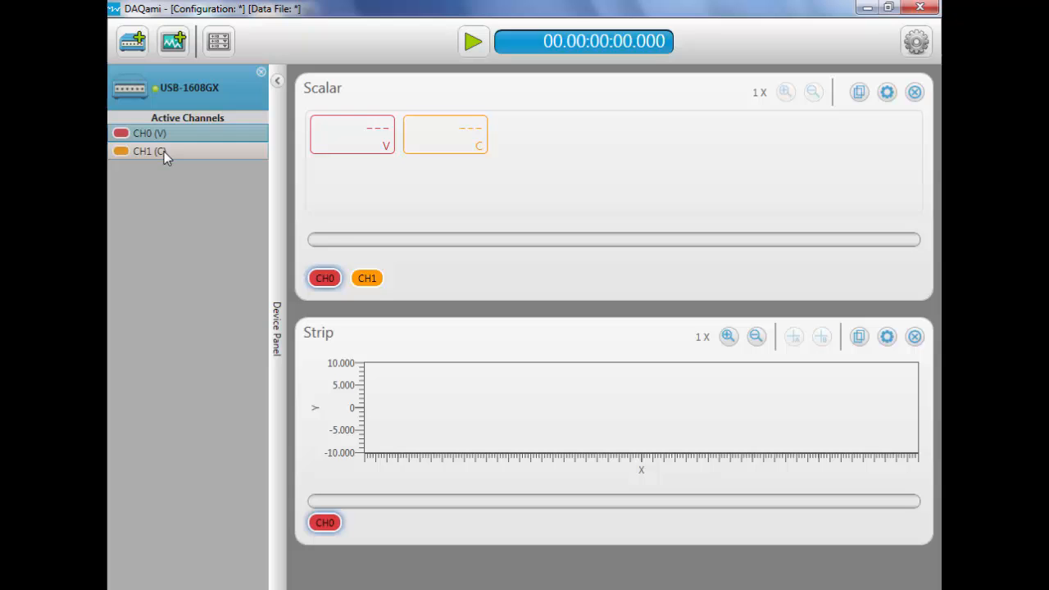
pyautogui.click(149, 151)
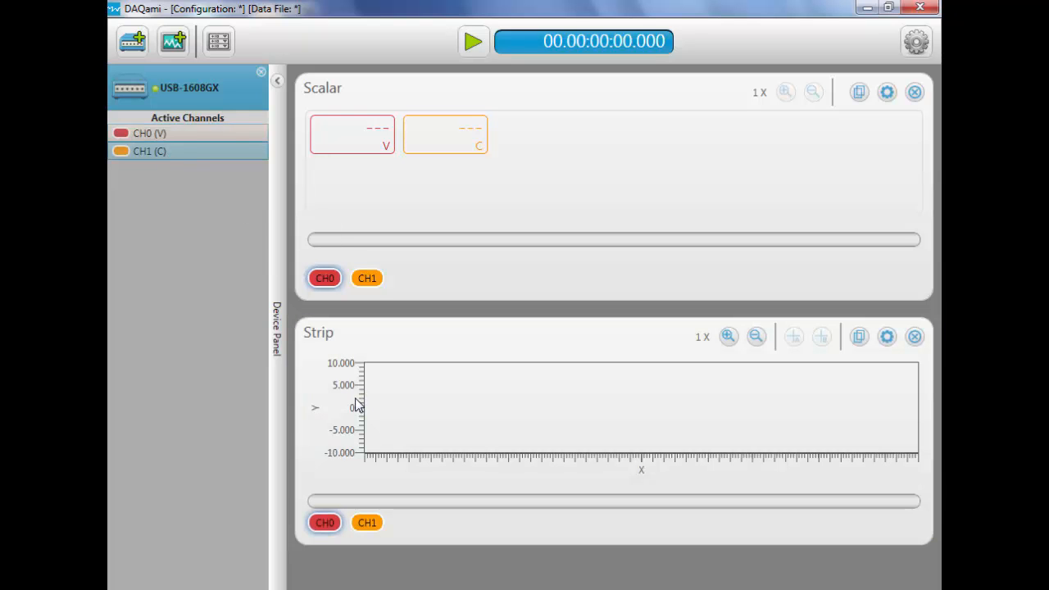
pyautogui.click(473, 41)
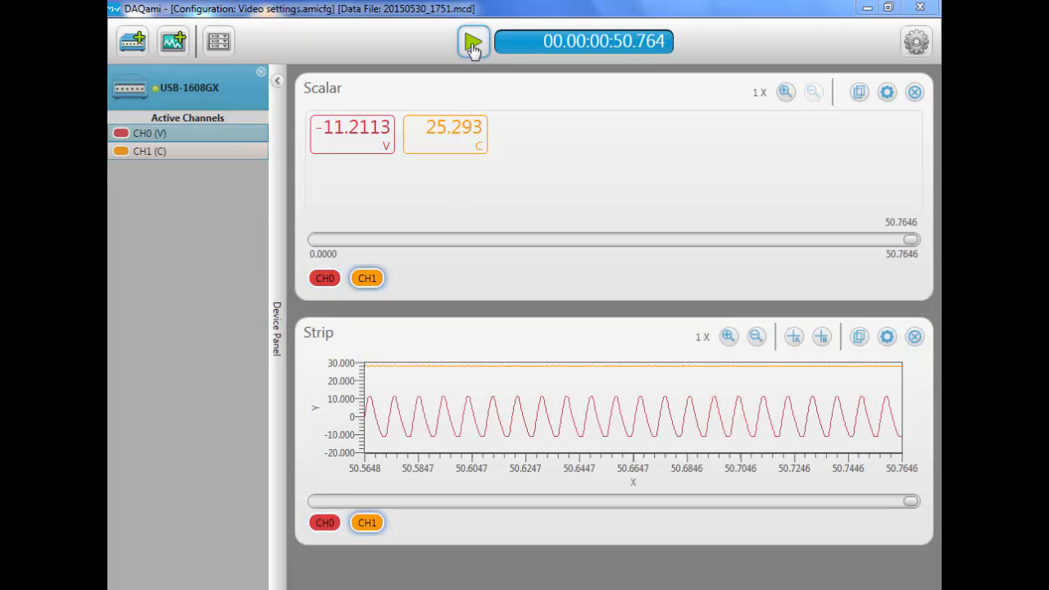
# Record a run of about 21 seconds, add strip chart measurement cursors, zoom in and out.
pyautogui.click(473, 41)
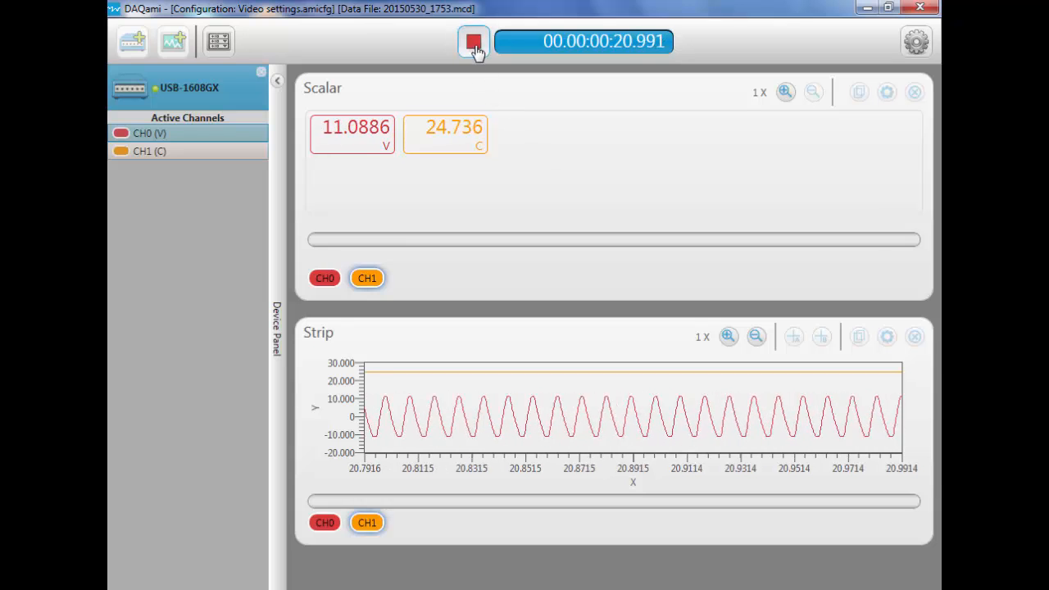
pyautogui.click(473, 41)
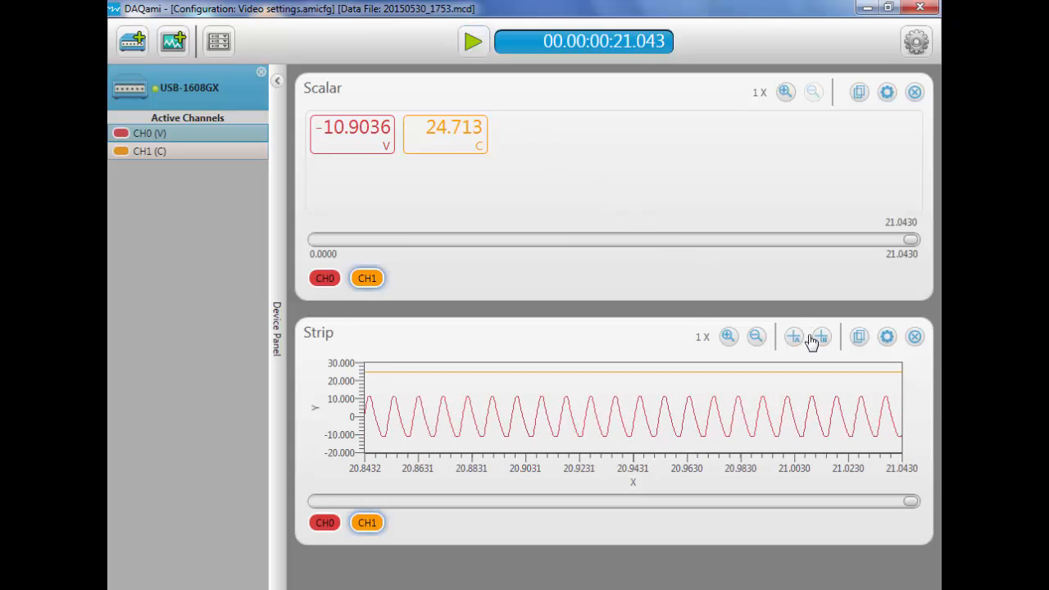
pyautogui.click(821, 337)
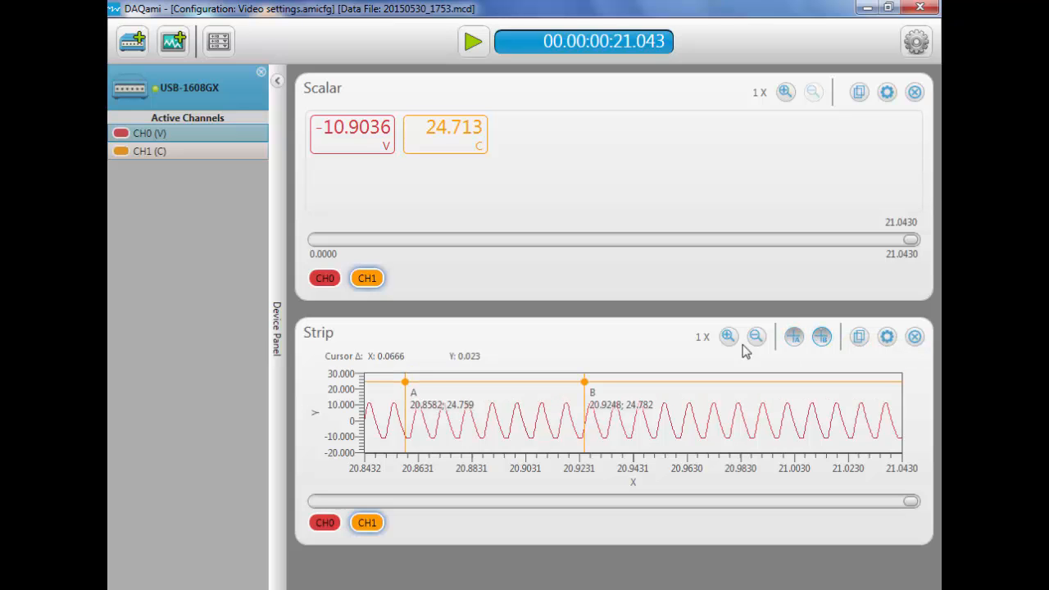
pyautogui.click(728, 337)
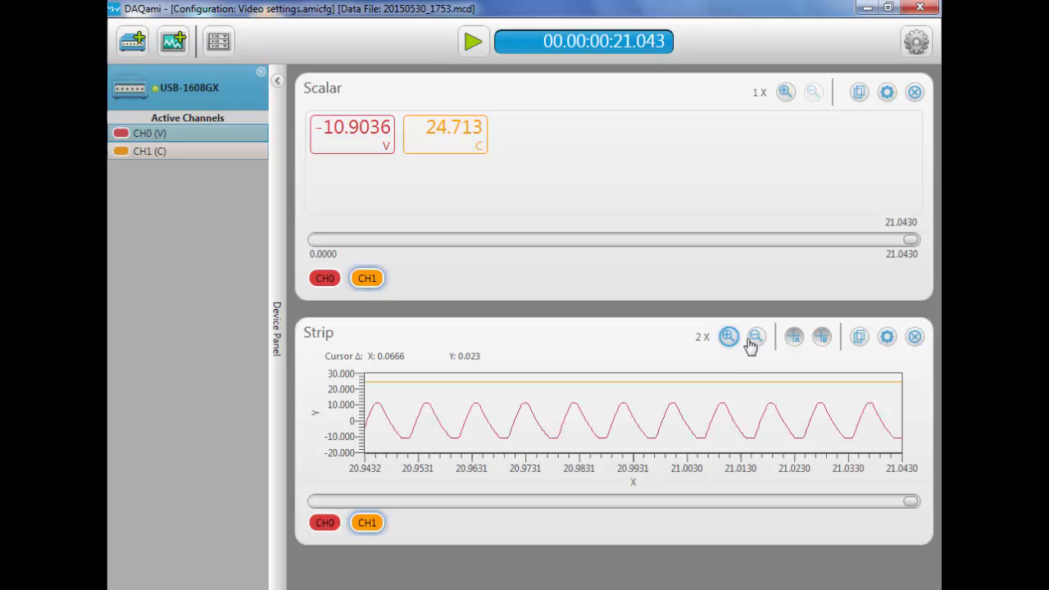
pyautogui.click(755, 336)
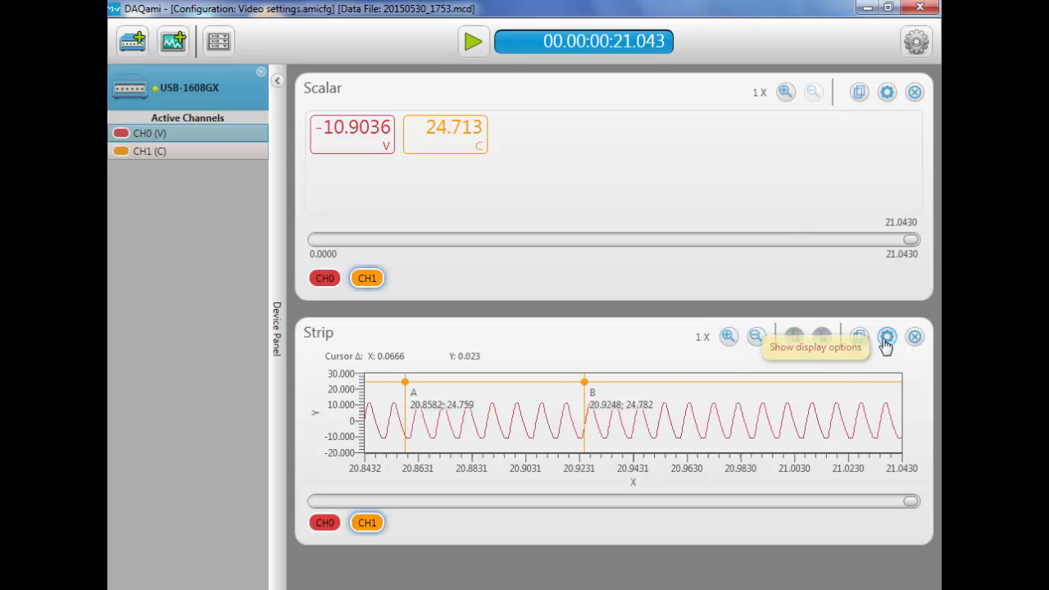
pyautogui.click(883, 336)
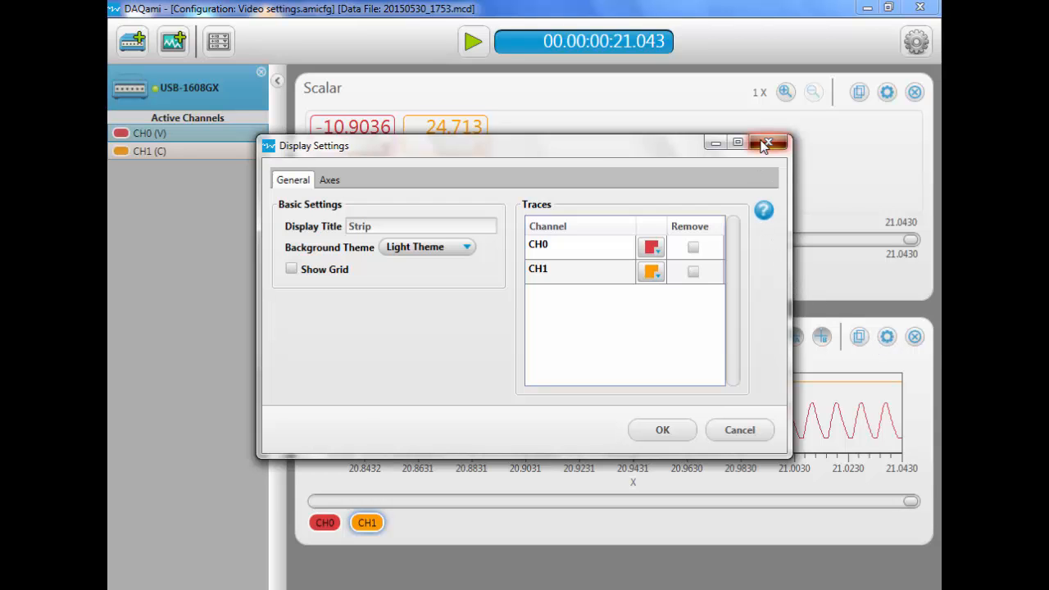
pyautogui.click(766, 142)
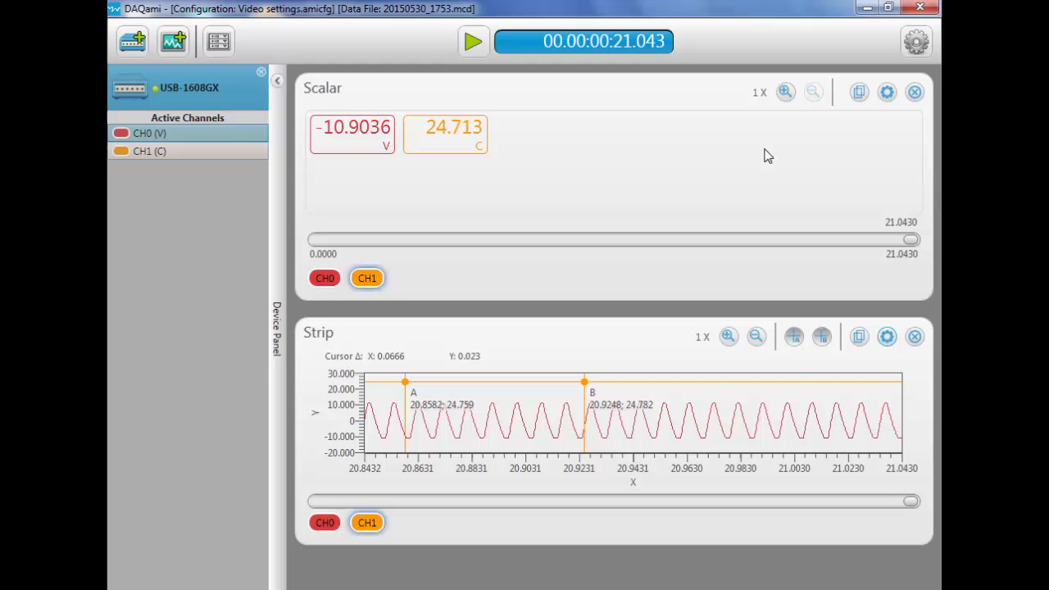